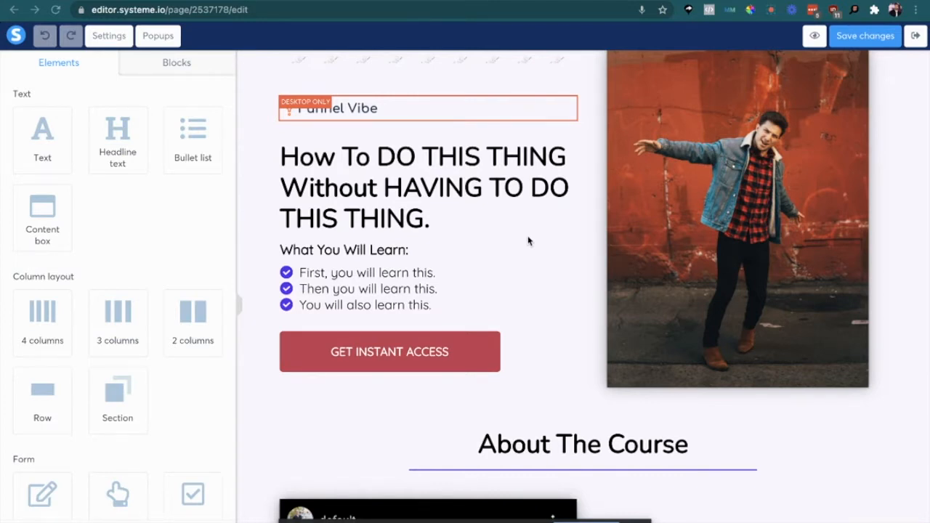
{"action": "mouse_move", "coordinate": [449, 188]}
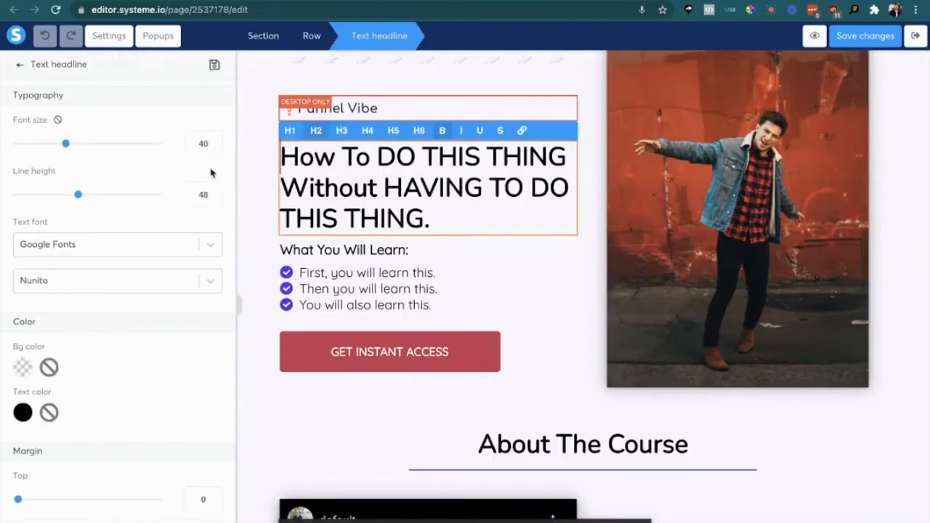
Step: Select the 'How To DO THIS THING' headline to show its Text font setting (Nunito)
{"action": "left_click", "coordinate": [388, 175]}
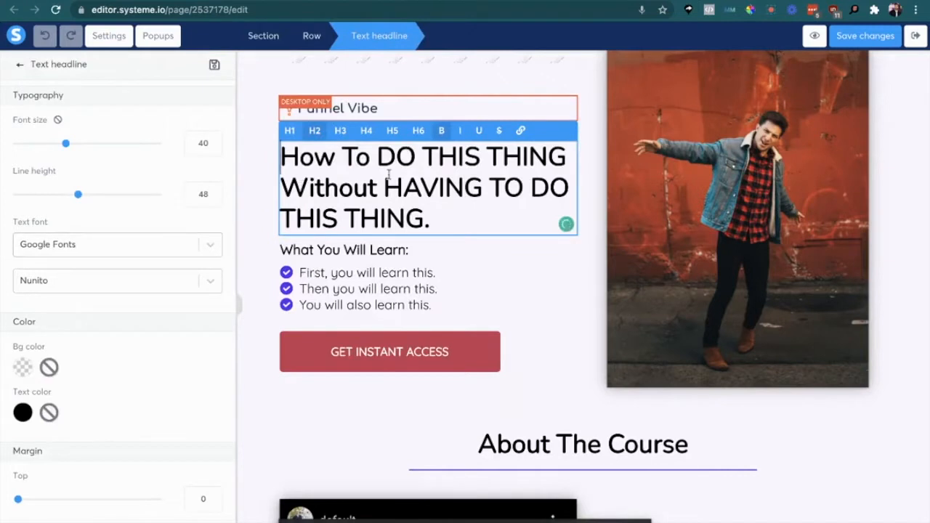
{"action": "mouse_move", "coordinate": [104, 244]}
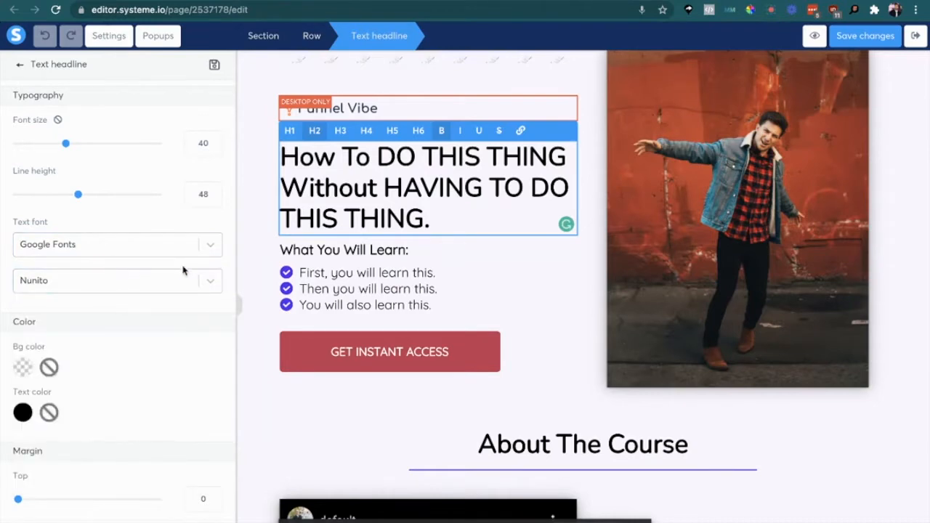
{"action": "mouse_move", "coordinate": [277, 277]}
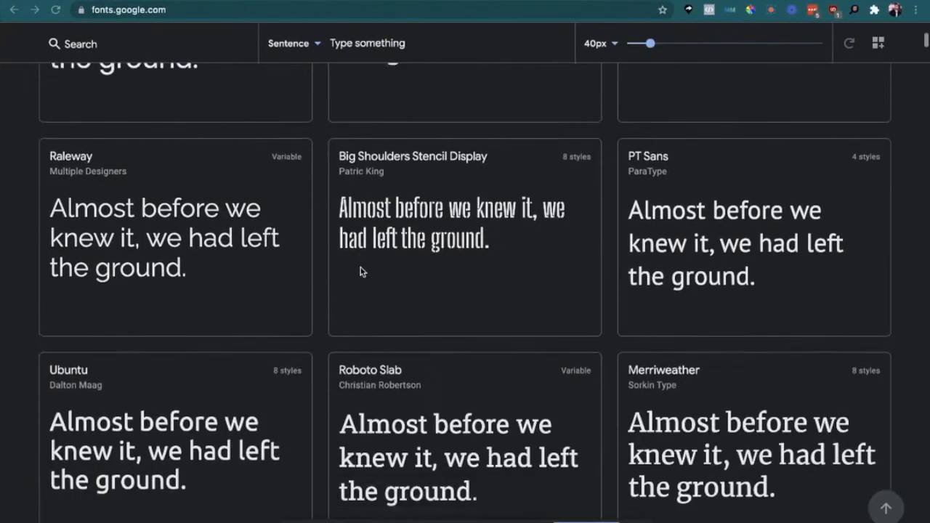
Step: Scroll the Google Fonts catalogue past Nunito and Rubik until the Staatliches card appears
{"action": "scroll", "scroll_direction": "down", "scroll_amount": 3}
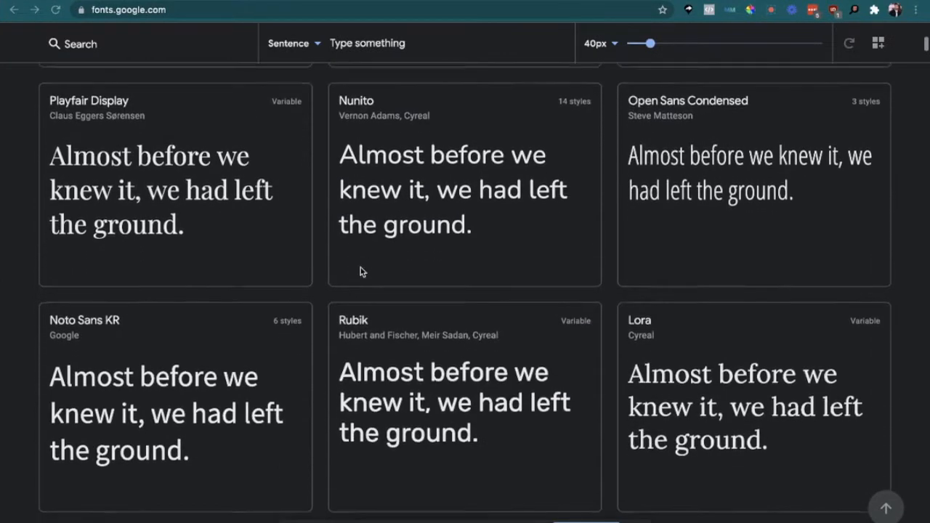
{"action": "scroll", "scroll_direction": "down", "scroll_amount": 3}
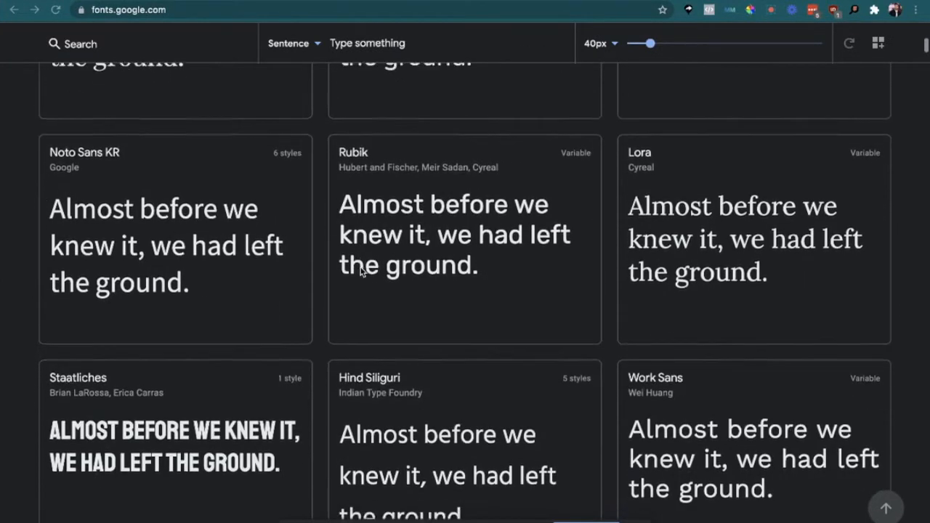
{"action": "scroll", "scroll_direction": "down", "scroll_amount": 3}
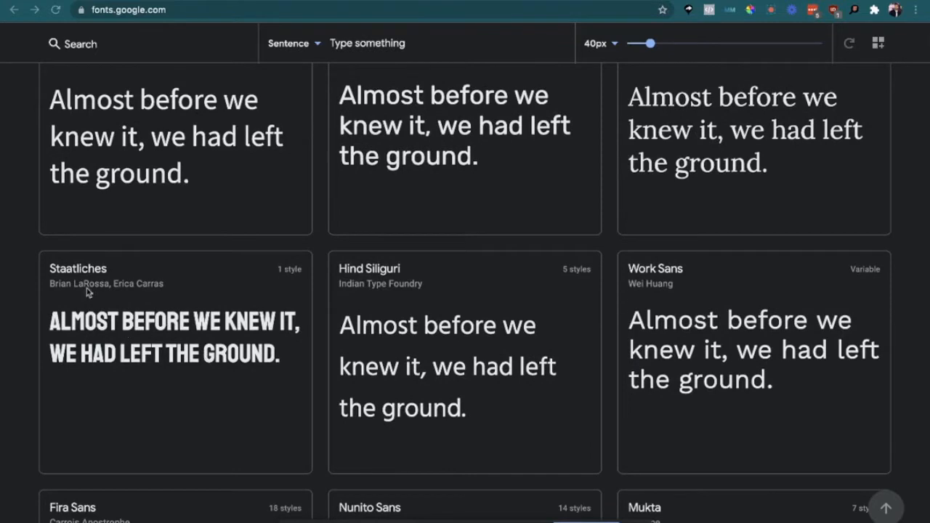
{"action": "mouse_move", "coordinate": [127, 287]}
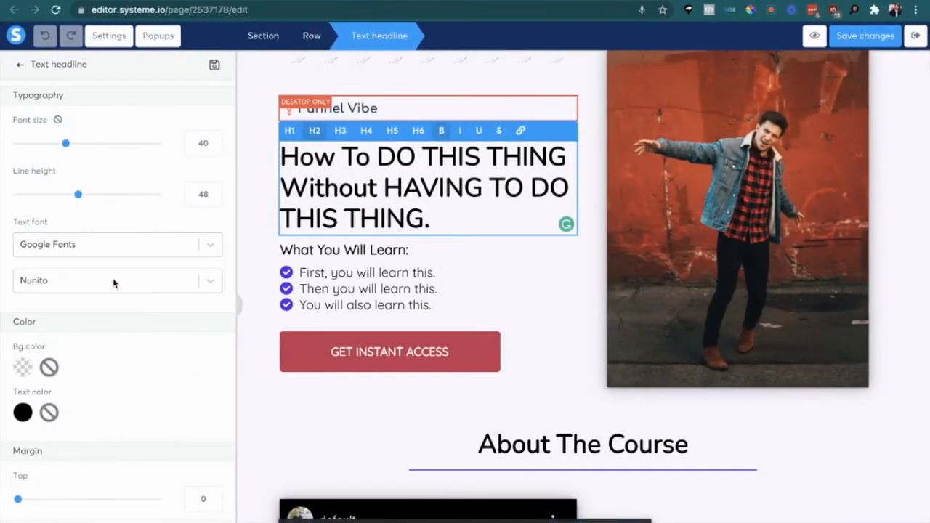
Step: Search the headline font dropdown for 'staat' and, finding nothing, return to the Elements list
{"action": "type", "text": "s"}
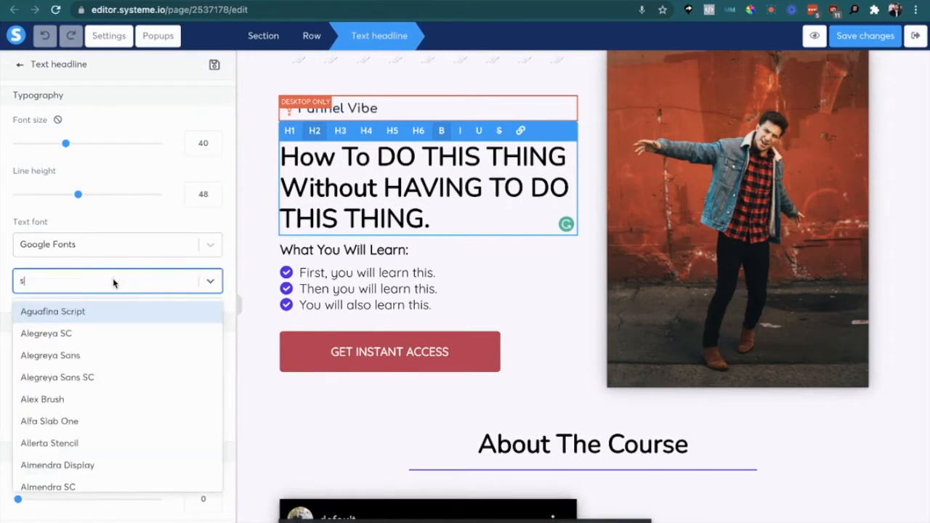
{"action": "type", "text": "taat"}
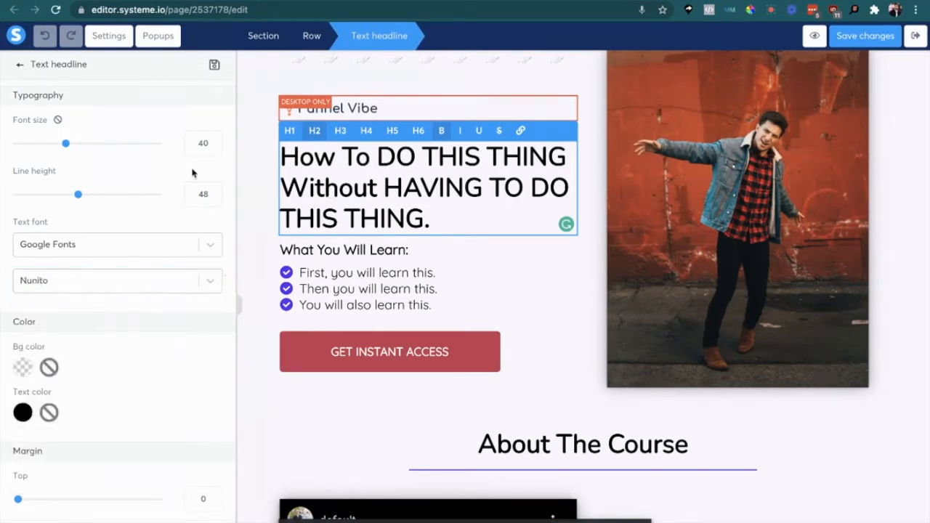
{"action": "left_click", "coordinate": [20, 64]}
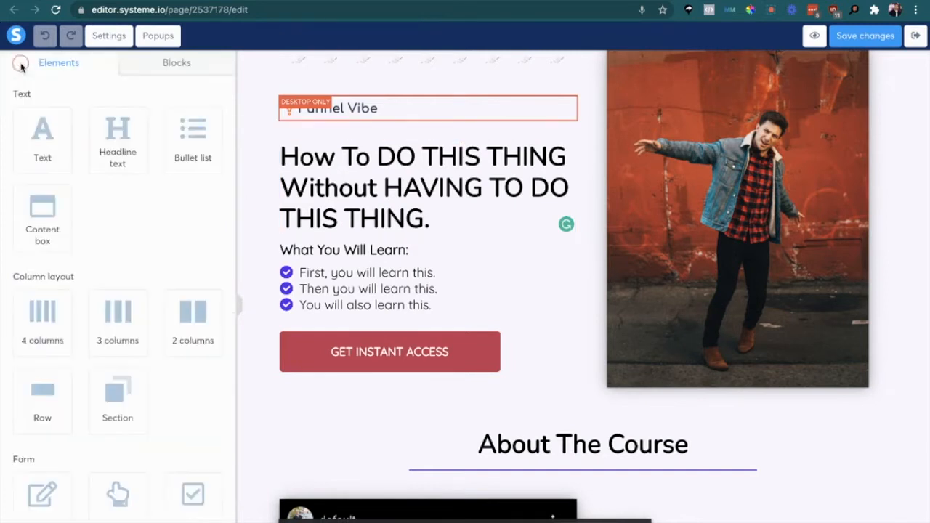
Step: Drag a Raw HTML element from the Other group onto the top of the page
{"action": "scroll", "scroll_direction": "down", "scroll_amount": 3}
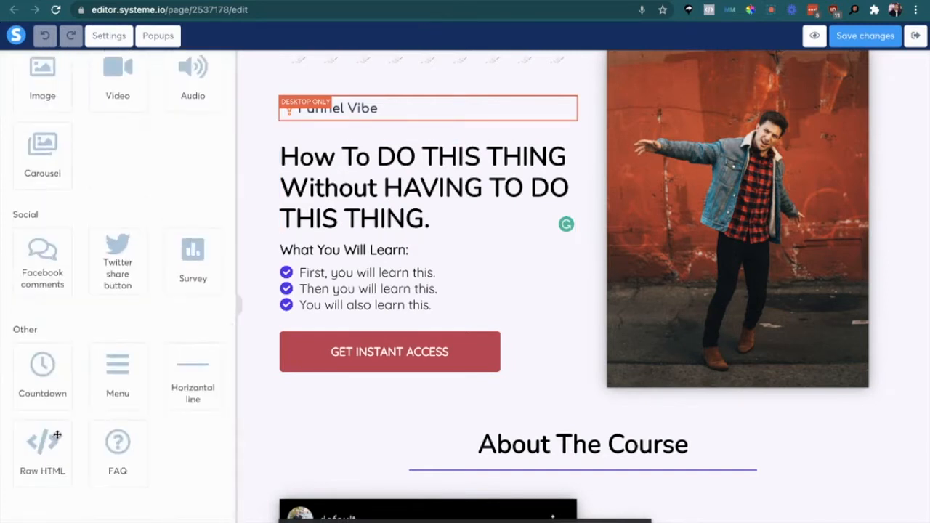
{"action": "left_click_drag", "start_coordinate": [42, 444], "coordinate": [377, 69]}
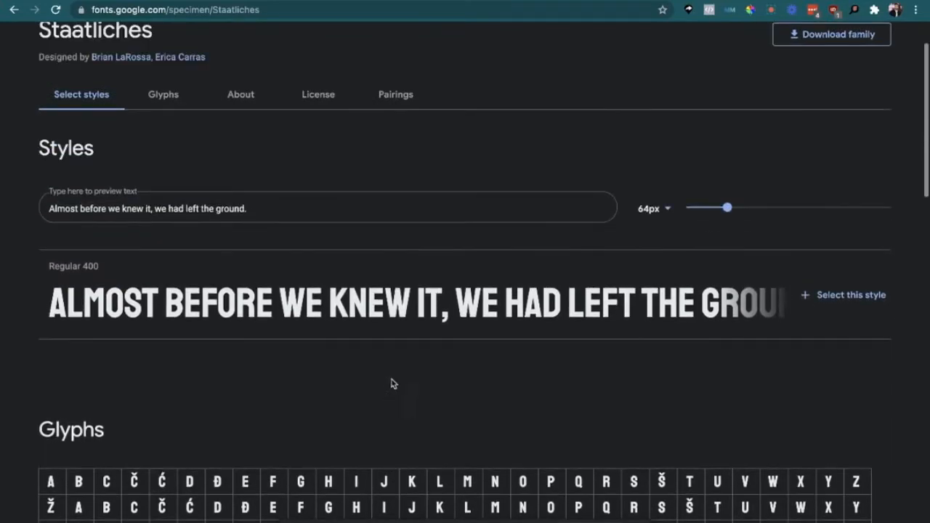
{"action": "mouse_move", "coordinate": [631, 352]}
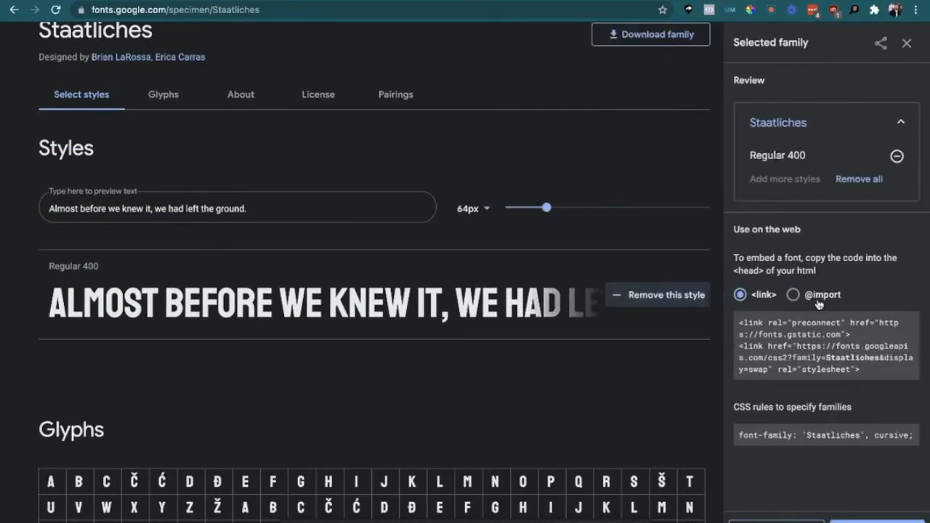
{"action": "left_click", "coordinate": [793, 294]}
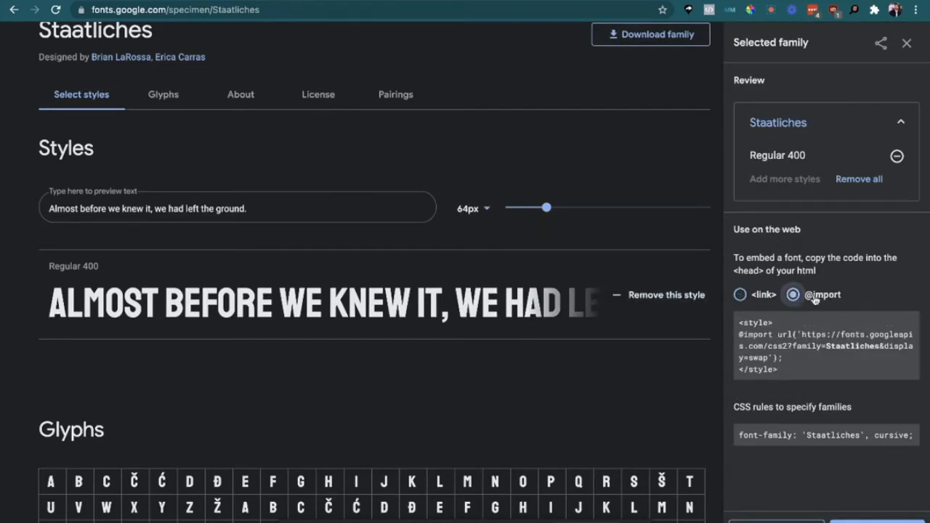
{"action": "left_click_drag", "start_coordinate": [737, 341], "coordinate": [778, 369]}
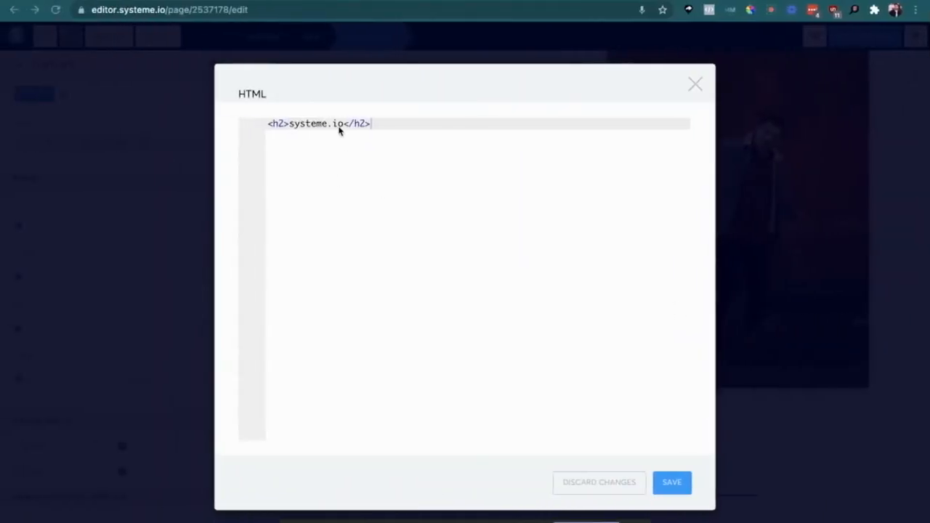
{"action": "triple_click", "coordinate": [338, 124]}
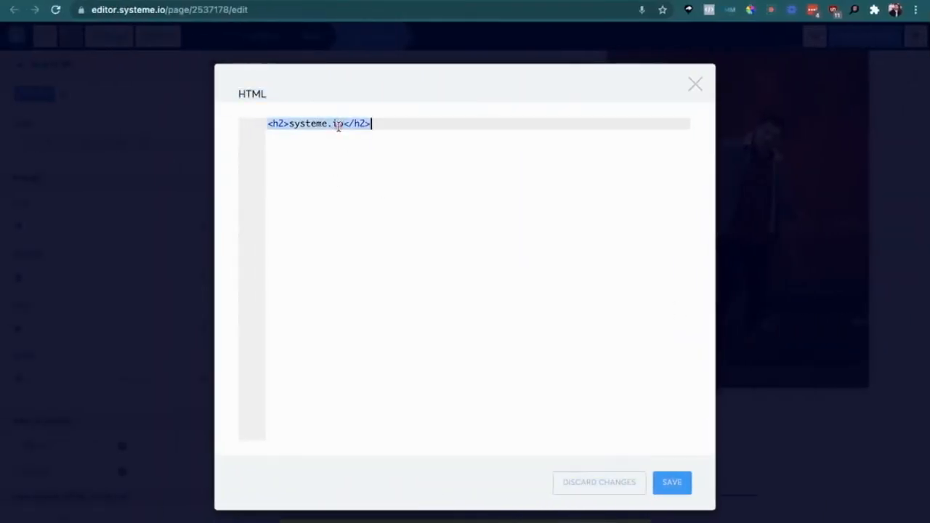
{"action": "type", "text": "<style>"}
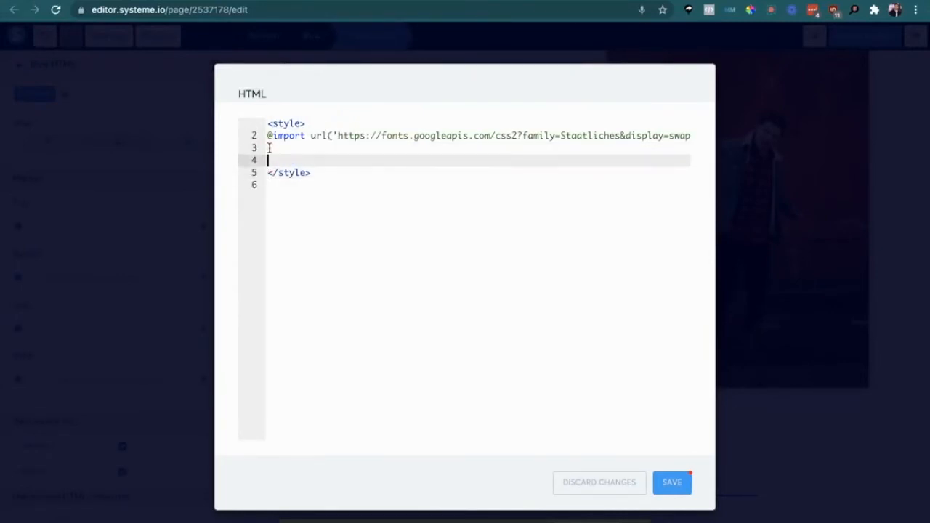
{"action": "key", "text": "Enter"}
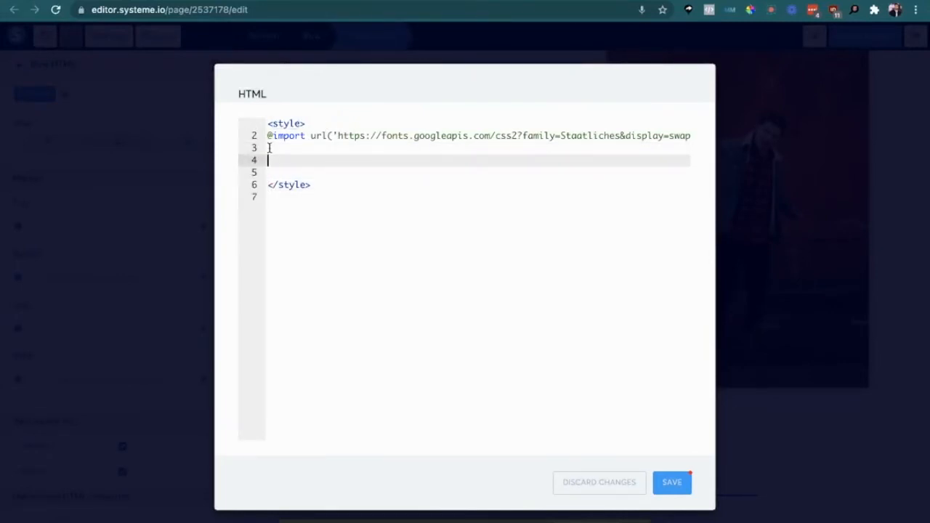
Step: Add the rule H2 {font-family: 'Staatliches', cursive;} and save the Raw HTML
{"action": "type", "text": "H2 {"}
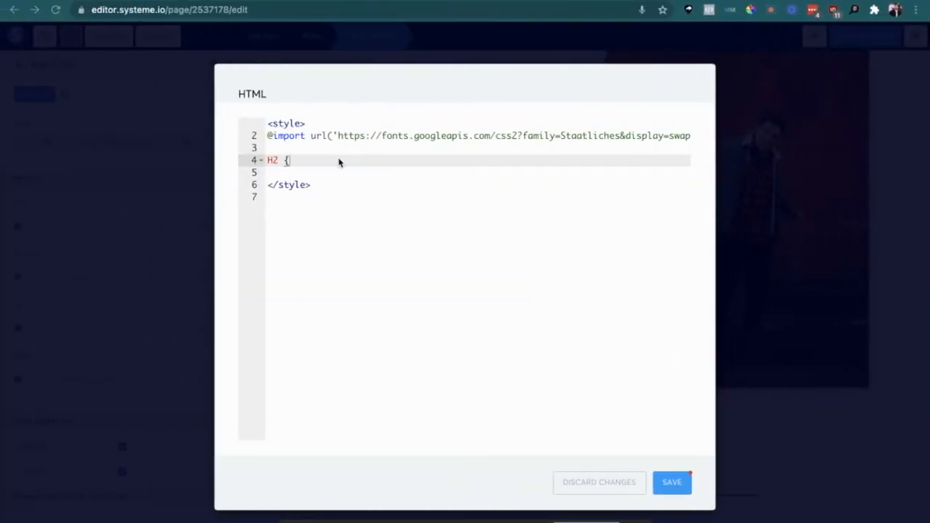
{"action": "type", "text": "font-family: 'Staatliches', cursive;"}
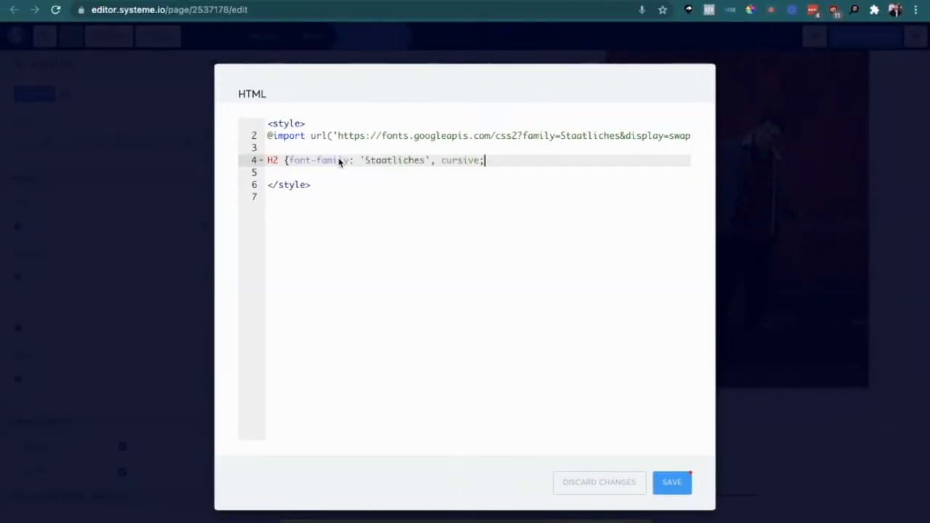
{"action": "type", "text": "}"}
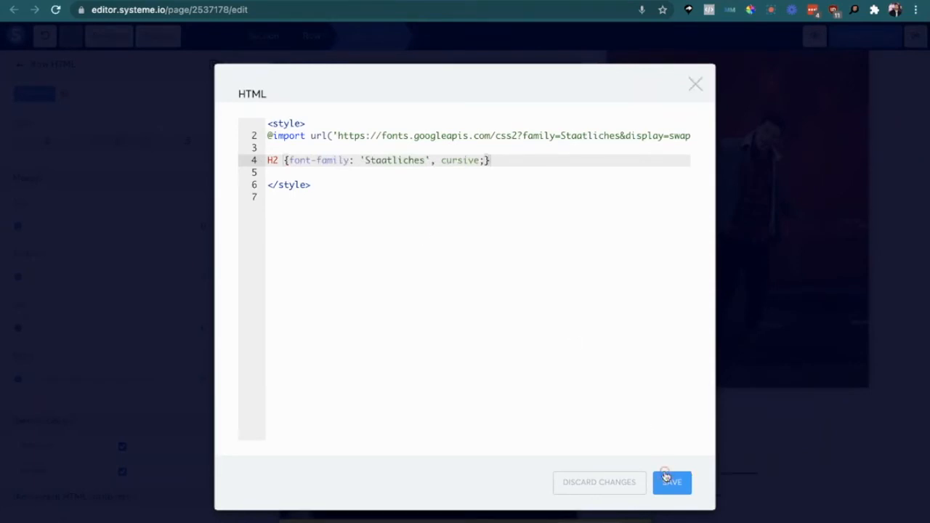
{"action": "left_click", "coordinate": [677, 482]}
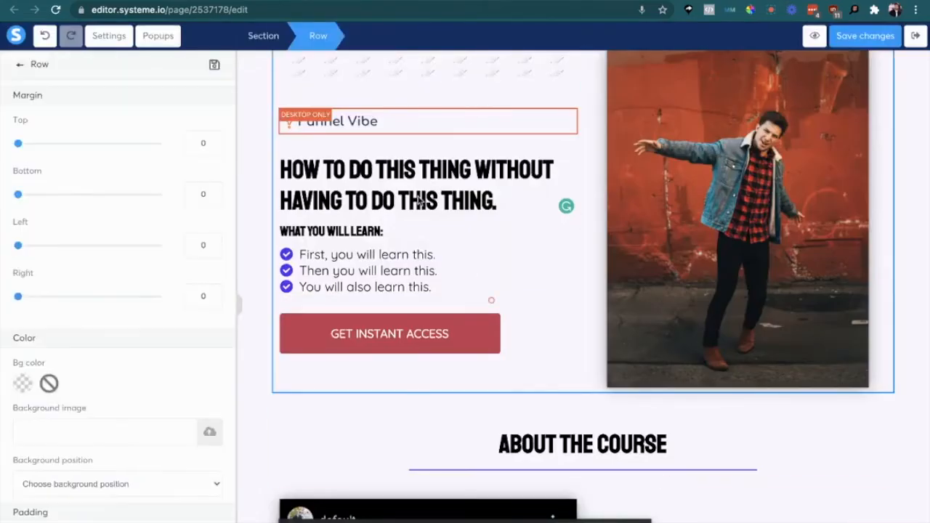
{"action": "mouse_move", "coordinate": [474, 374]}
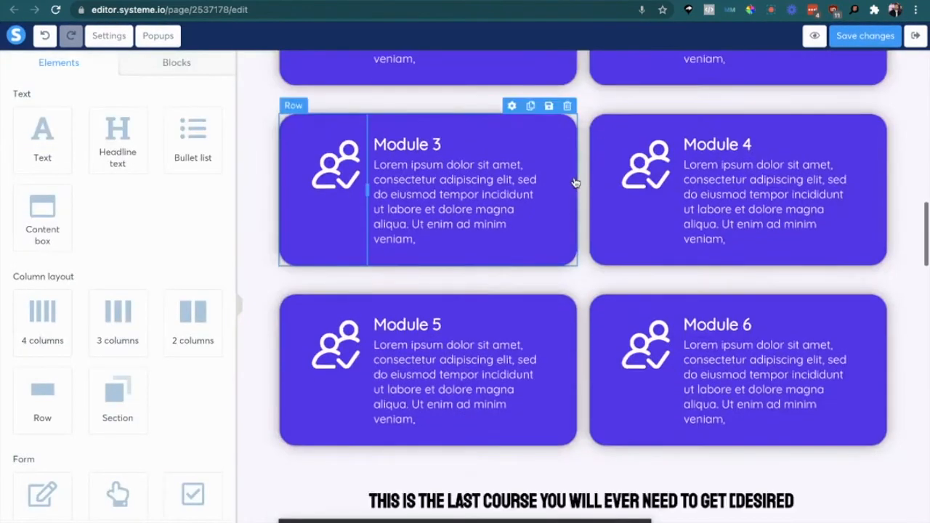
{"action": "scroll", "scroll_direction": "down", "scroll_amount": 3}
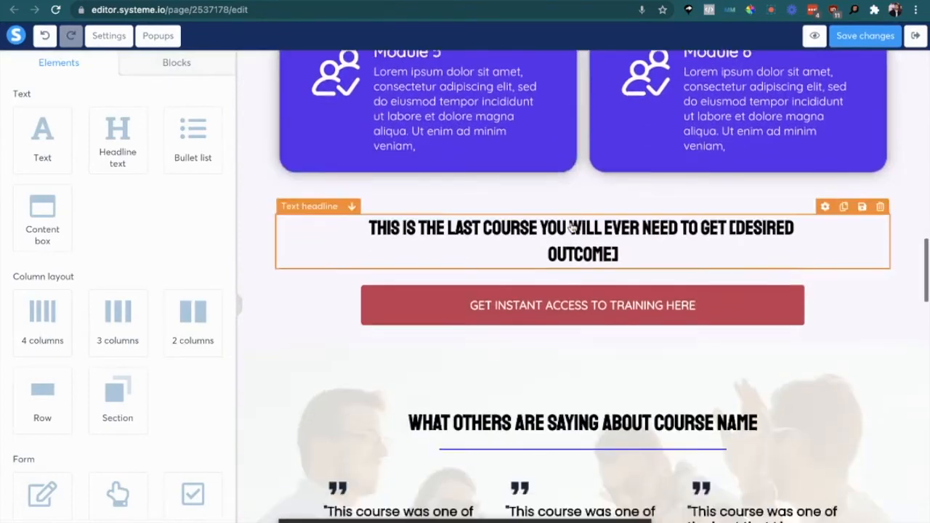
{"action": "scroll", "scroll_direction": "up", "scroll_amount": 3}
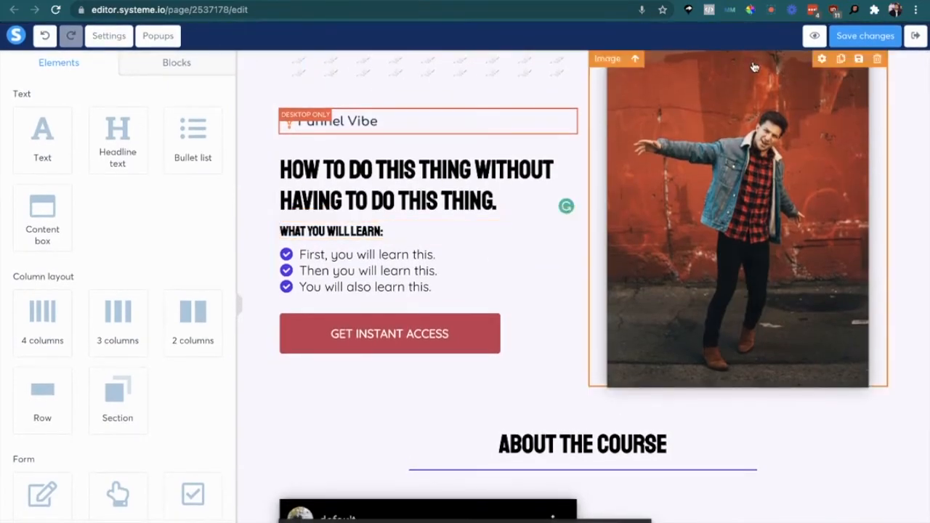
{"action": "left_click", "coordinate": [417, 185]}
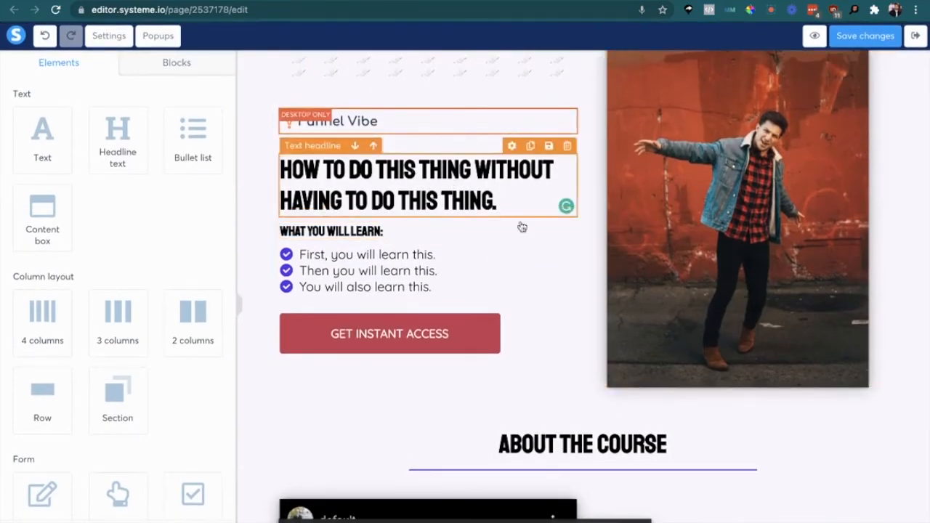